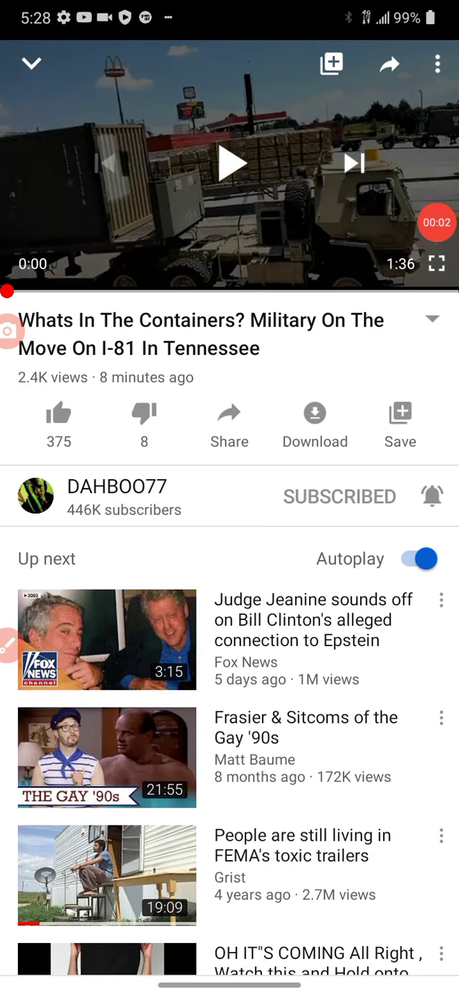
# - Play the military containers on I-81 video and hide the player controls overlay
pyautogui.click(229, 163)
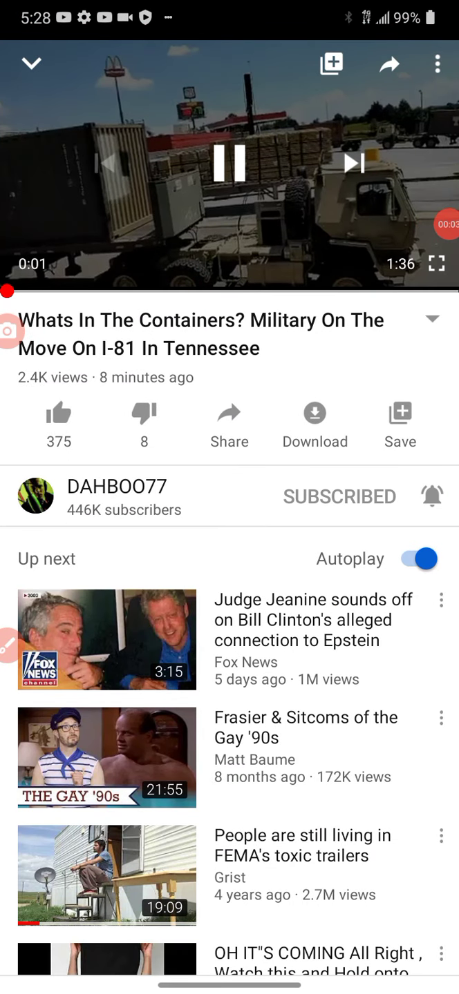
pyautogui.click(229, 165)
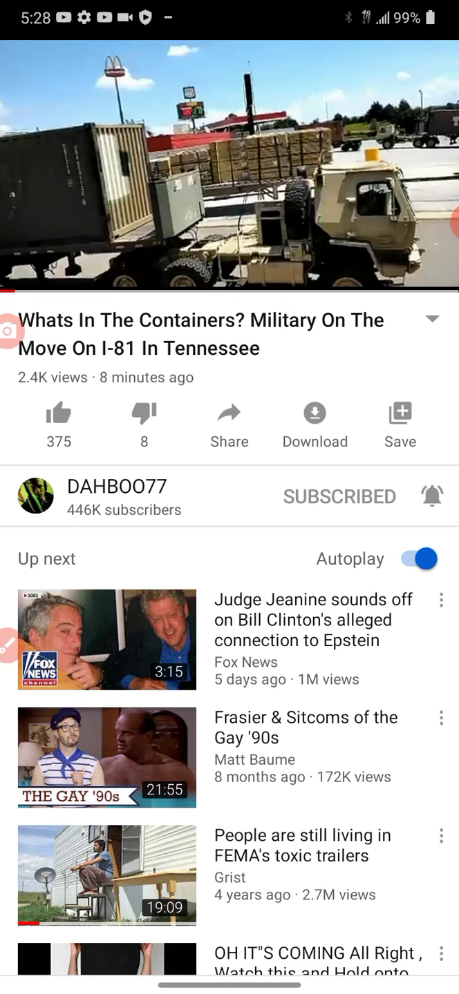